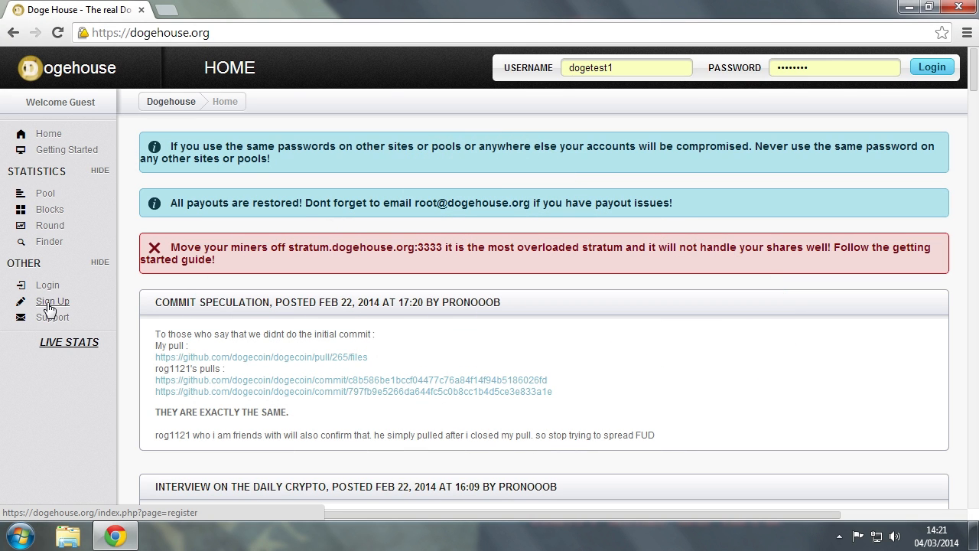
- Add the Dogehouse worker, then search for cpuminer to reach its download page
{"action": "left_click", "coordinate": [52, 300]}
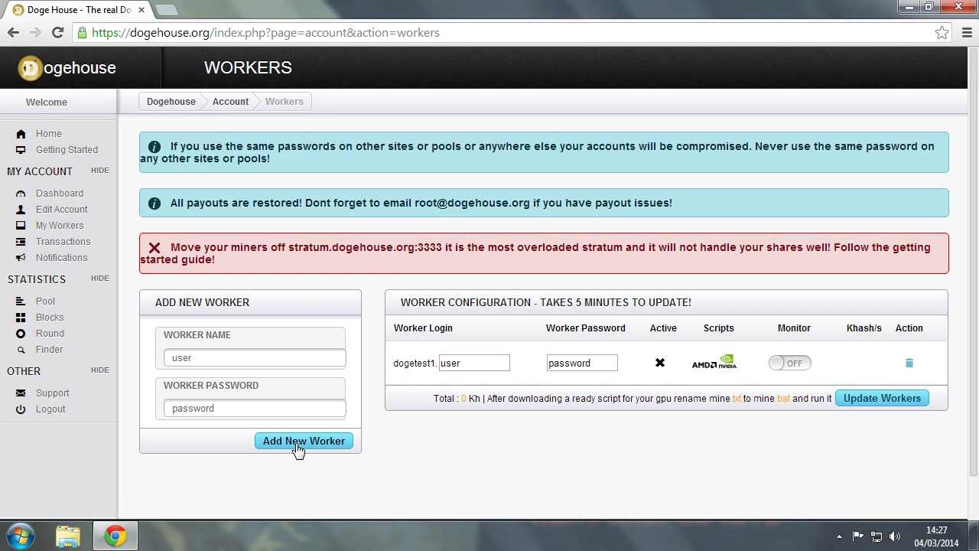
{"action": "type", "text": "cpuminer"}
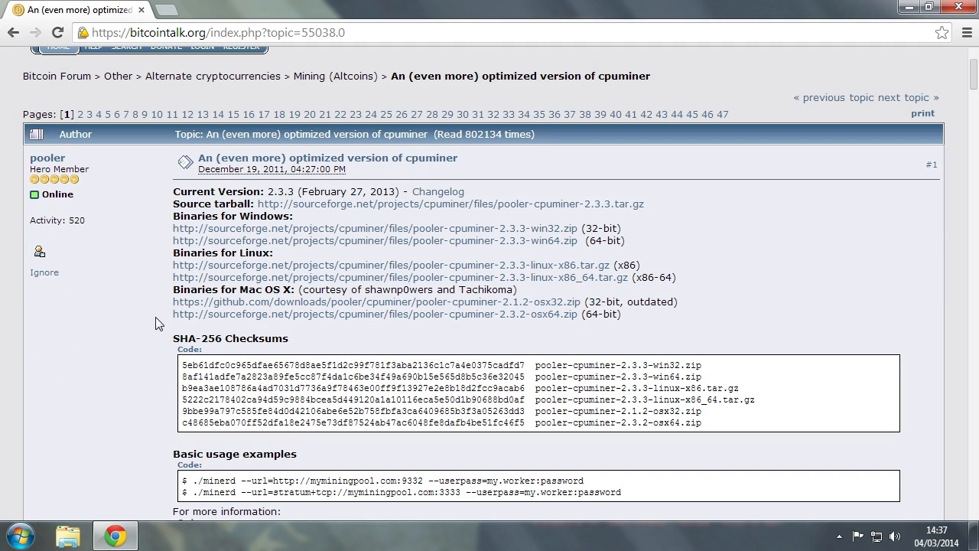
- Download the win64 cpuminer zip and open the 'double click me to mine' text file
{"action": "left_click", "coordinate": [376, 240]}
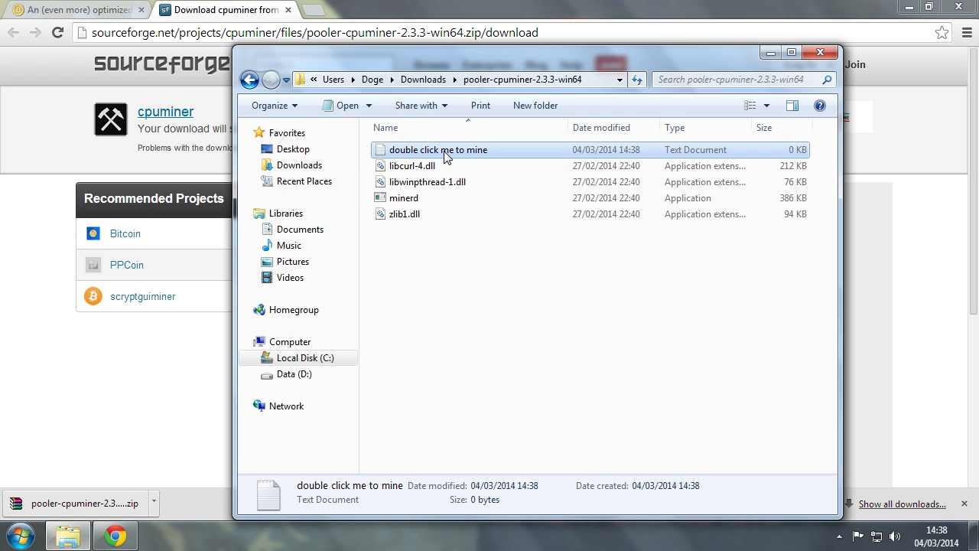
{"action": "double_click", "coordinate": [438, 150]}
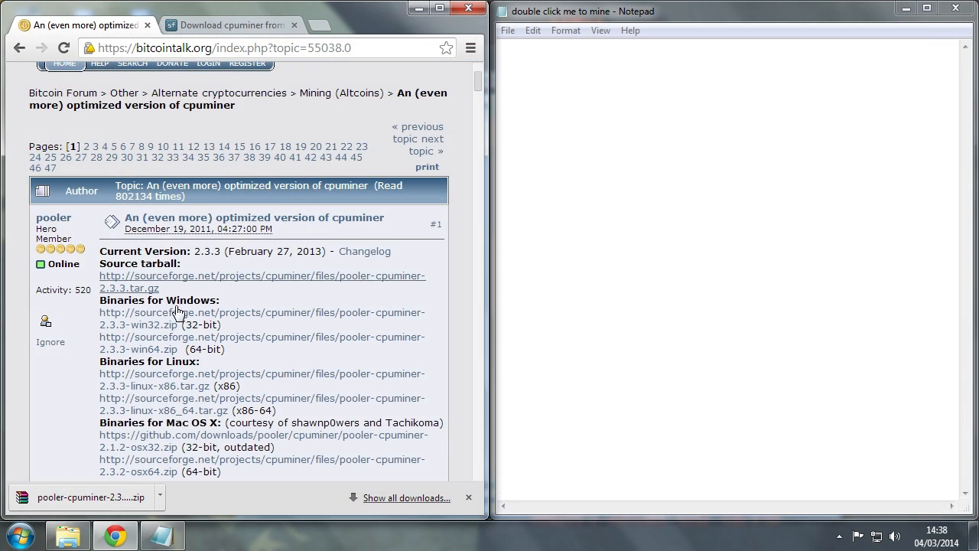
- Paste the forum's sample minerd stratum command into Notepad and start Save As
{"action": "scroll", "scroll_direction": "down", "scroll_amount": 3}
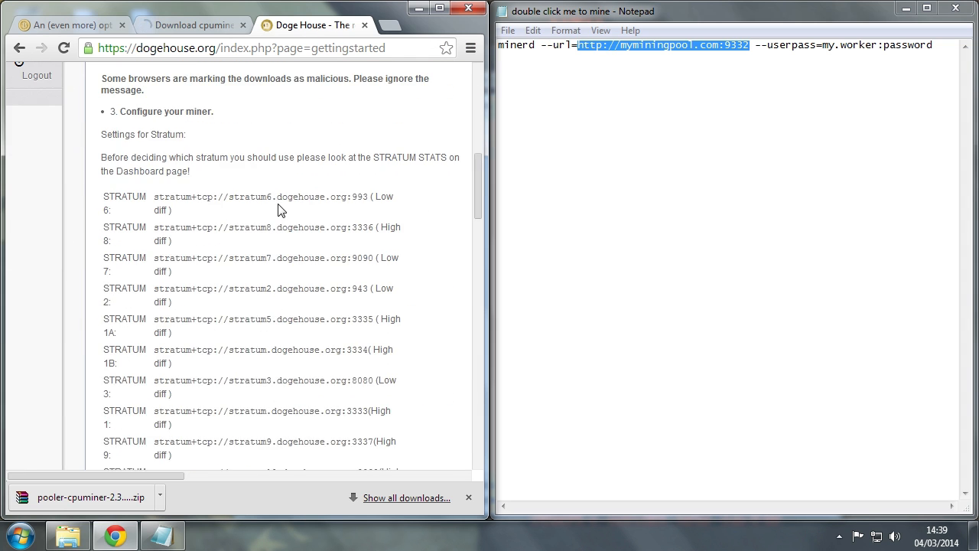
{"action": "left_click", "coordinate": [508, 30]}
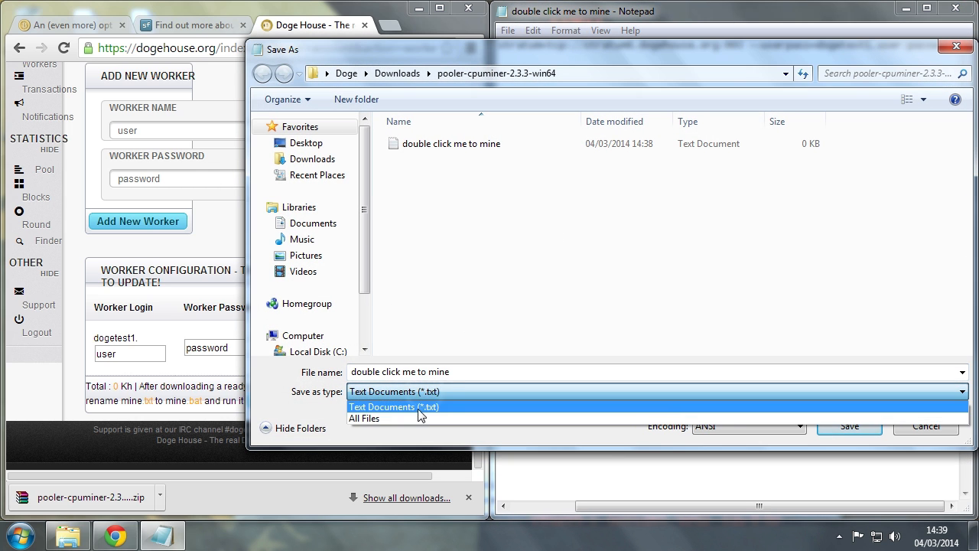
- Save the mining file with Save as type set to All Files
{"action": "left_click", "coordinate": [364, 417]}
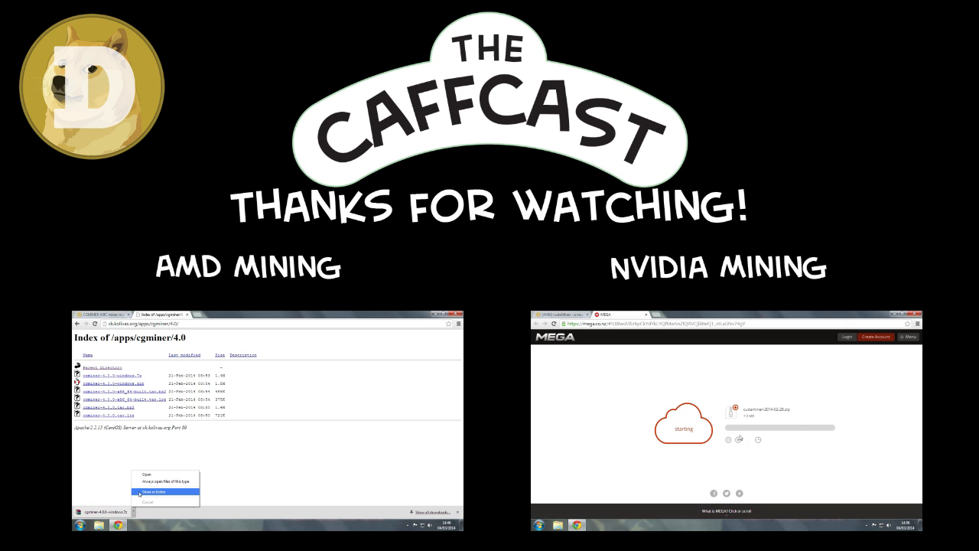
{"action": "left_click", "coordinate": [156, 492]}
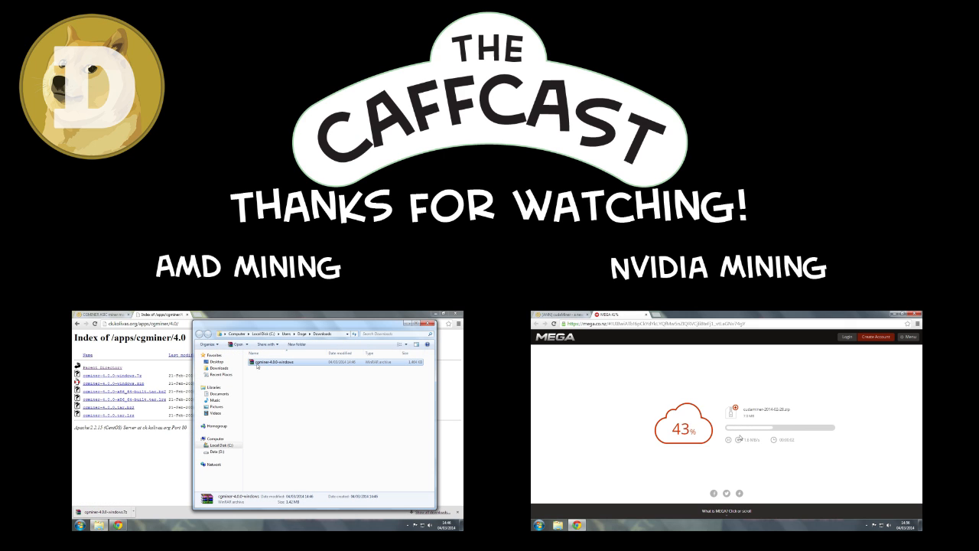
{"action": "right_click", "coordinate": [283, 361]}
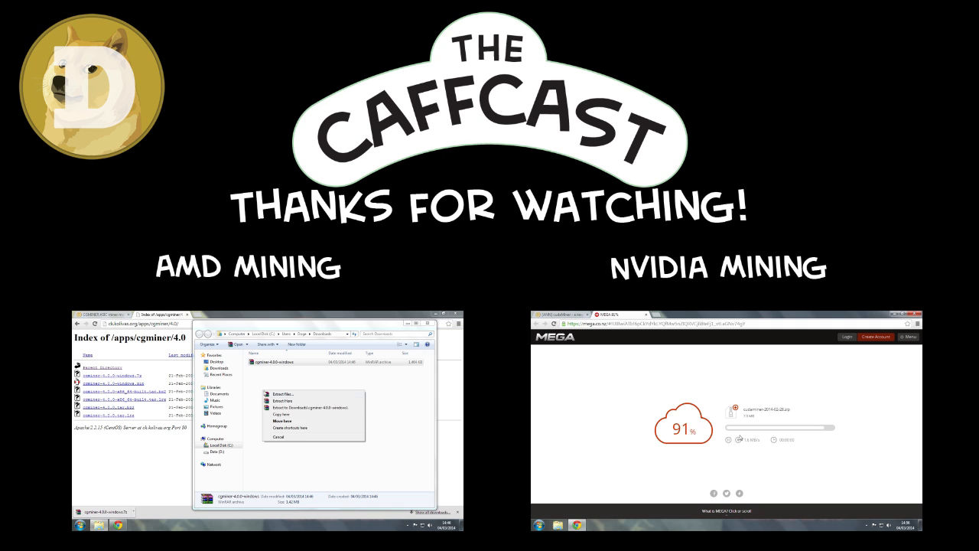